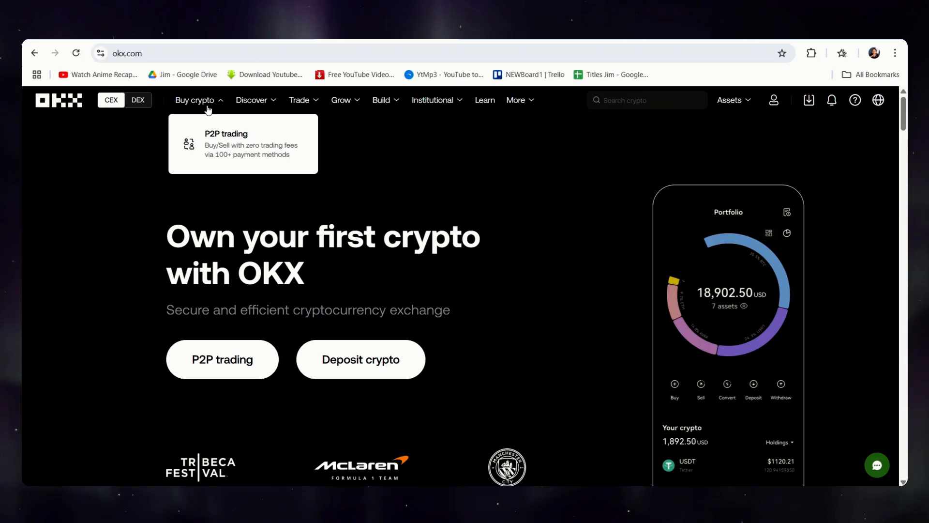
Go to P2P trading and view the USDT buy offers list, checking the crypto dropdown
{"action": "left_click", "coordinate": [226, 143]}
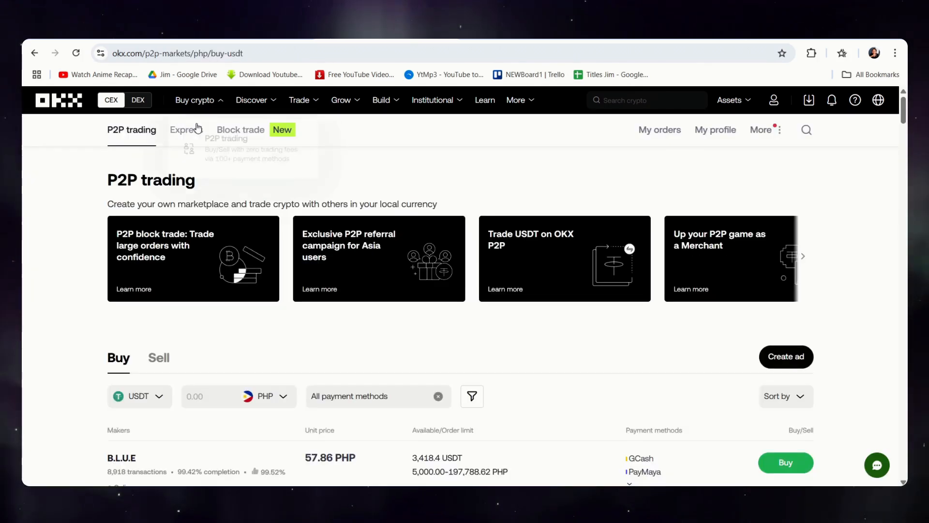
{"action": "scroll", "scroll_direction": "down", "scroll_amount": 3}
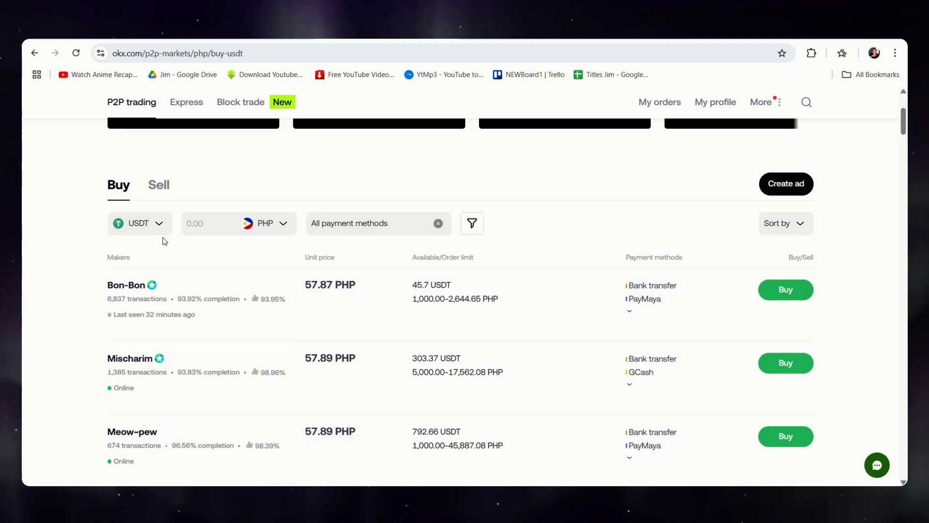
{"action": "left_click", "coordinate": [139, 223]}
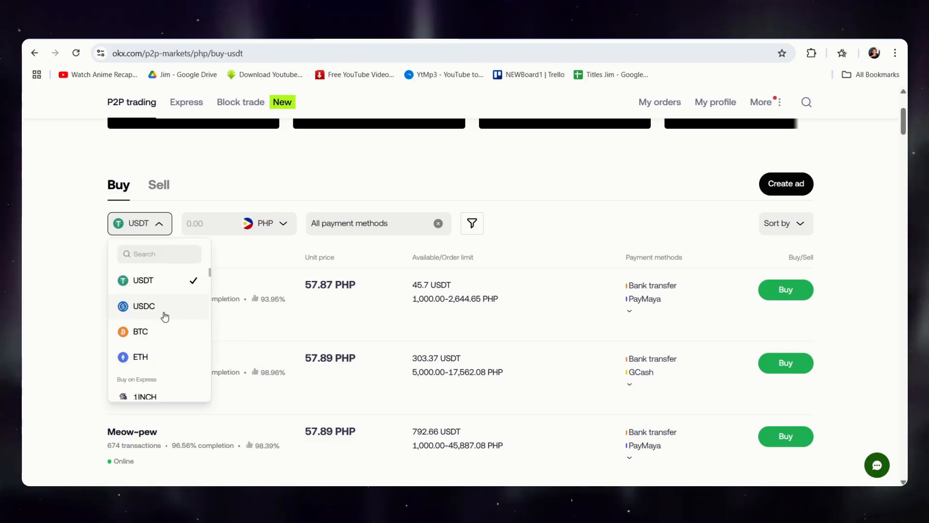
{"action": "scroll", "scroll_direction": "down", "scroll_amount": 3}
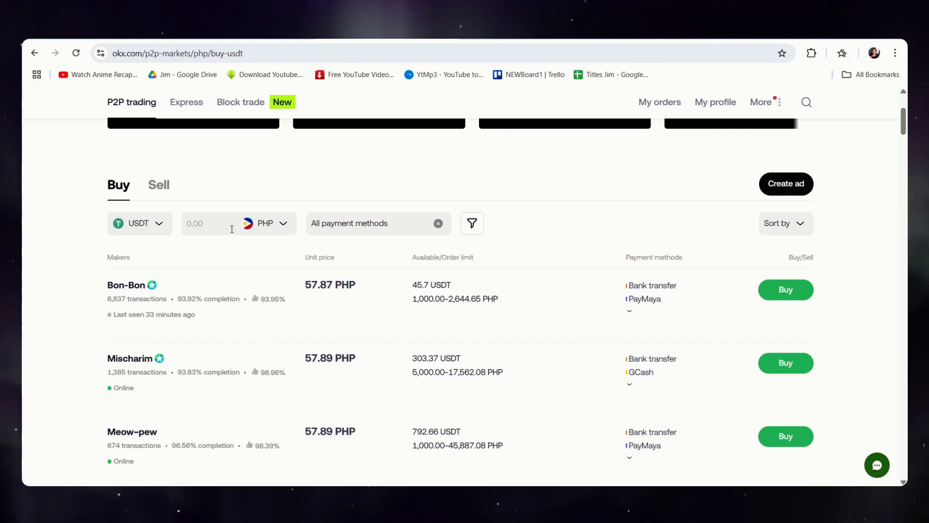
Switch the offer currency from PHP to USD
{"action": "left_click", "coordinate": [266, 223]}
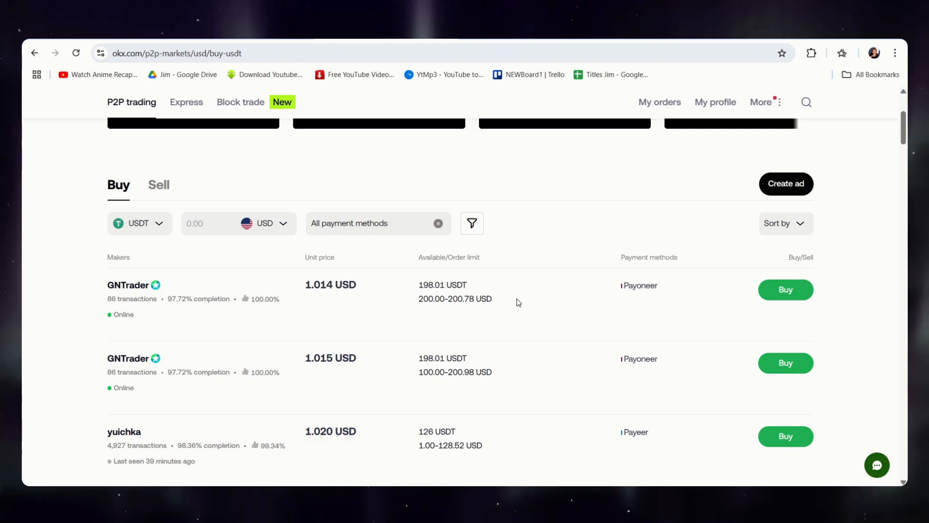
{"action": "mouse_move", "coordinate": [393, 230]}
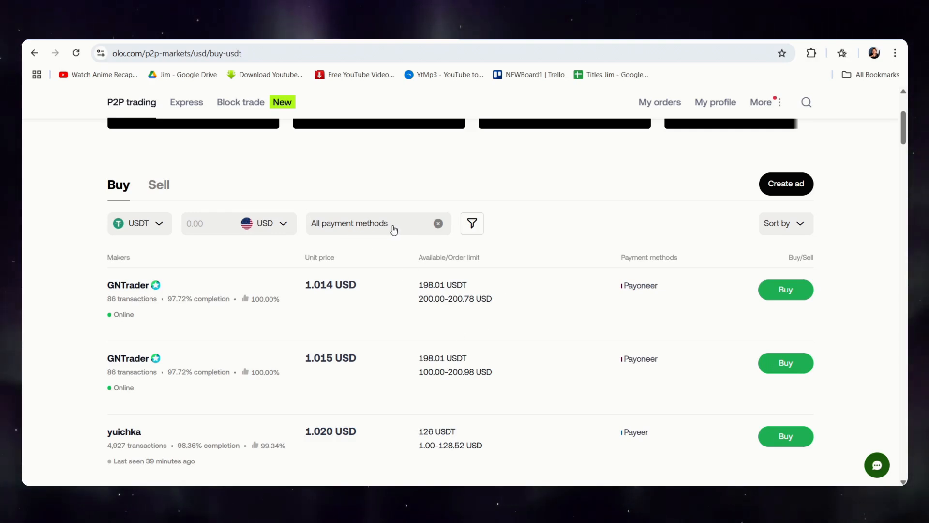
{"action": "left_click", "coordinate": [378, 222]}
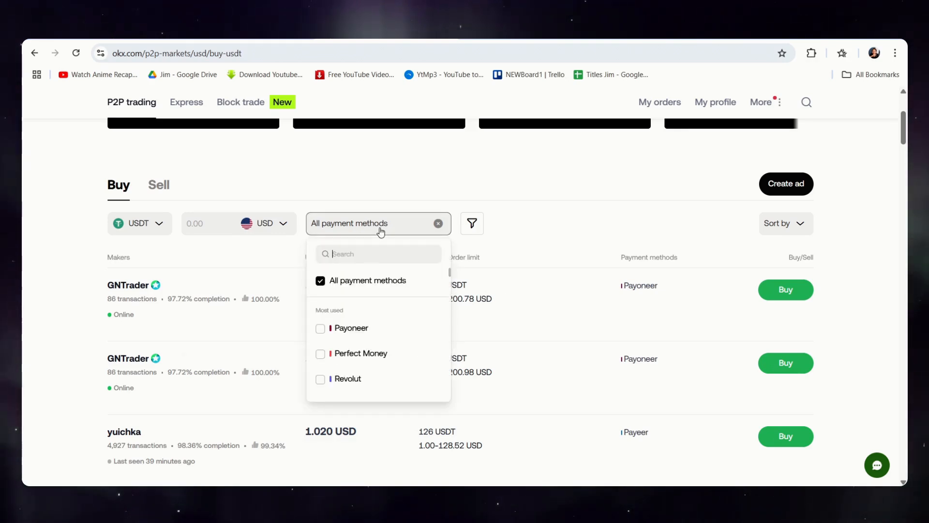
{"action": "scroll", "scroll_direction": "down", "scroll_amount": 3}
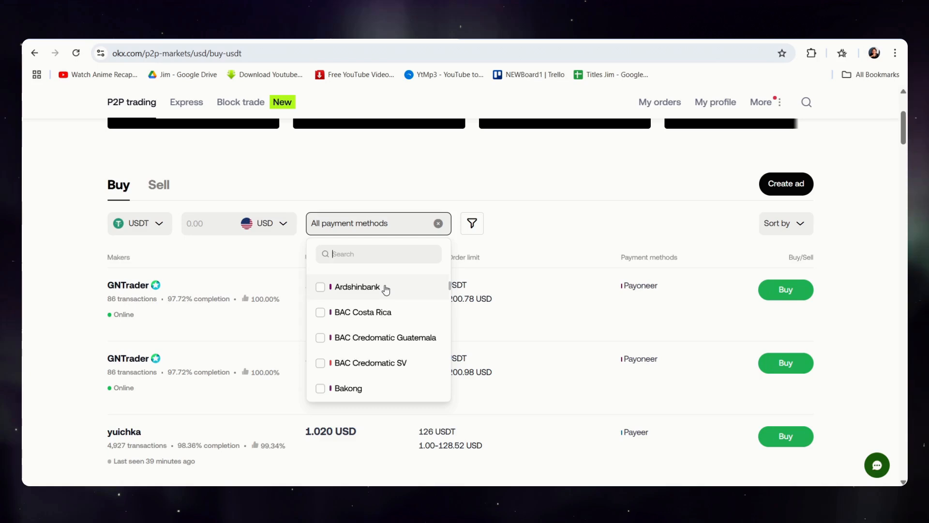
{"action": "scroll", "scroll_direction": "down", "scroll_amount": 3}
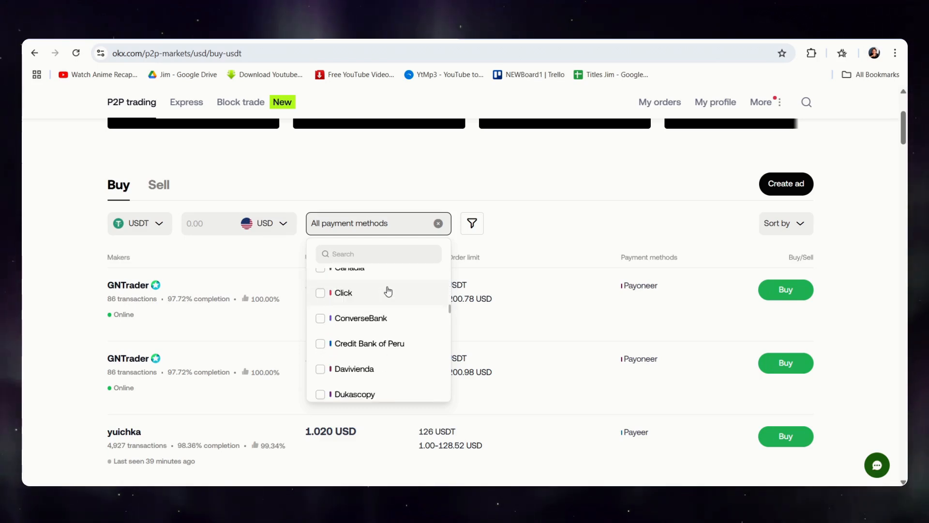
{"action": "type", "text": "pa"}
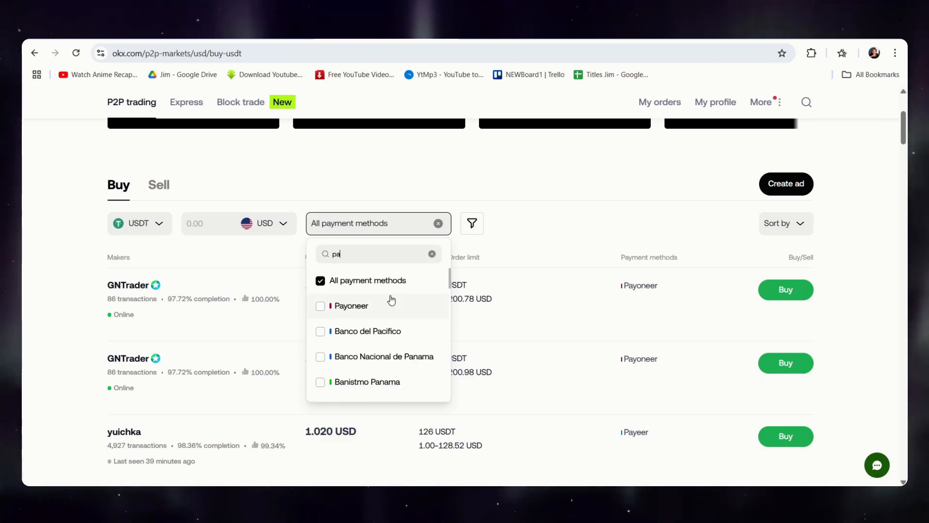
{"action": "type", "text": "ypa"}
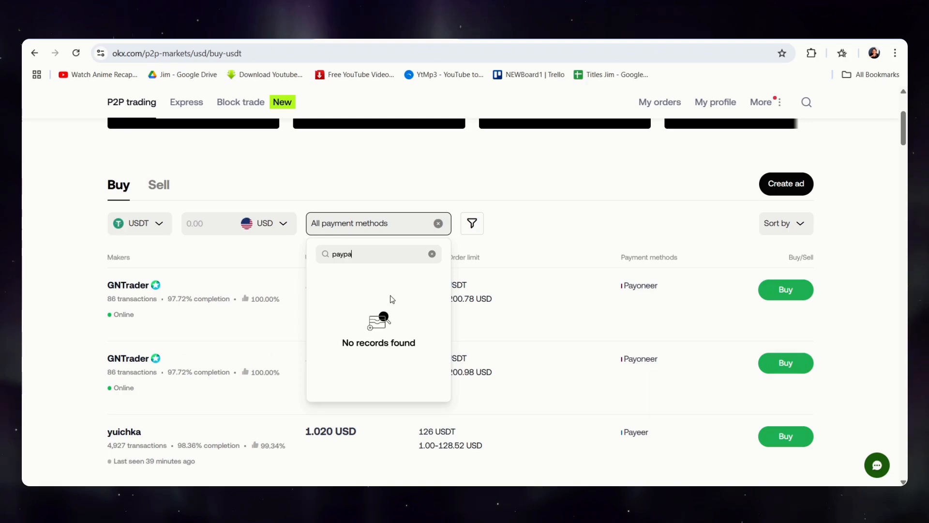
{"action": "key", "text": "Backspace"}
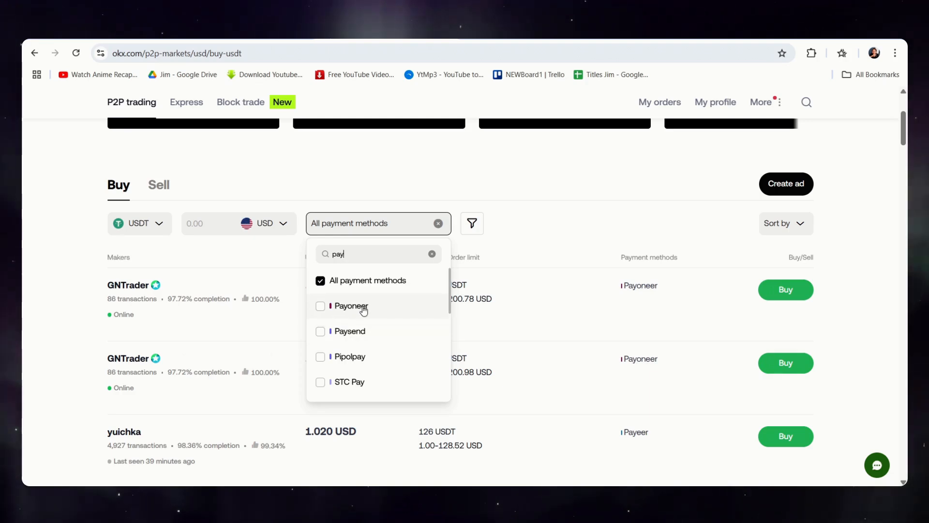
{"action": "scroll", "scroll_direction": "down", "scroll_amount": 3}
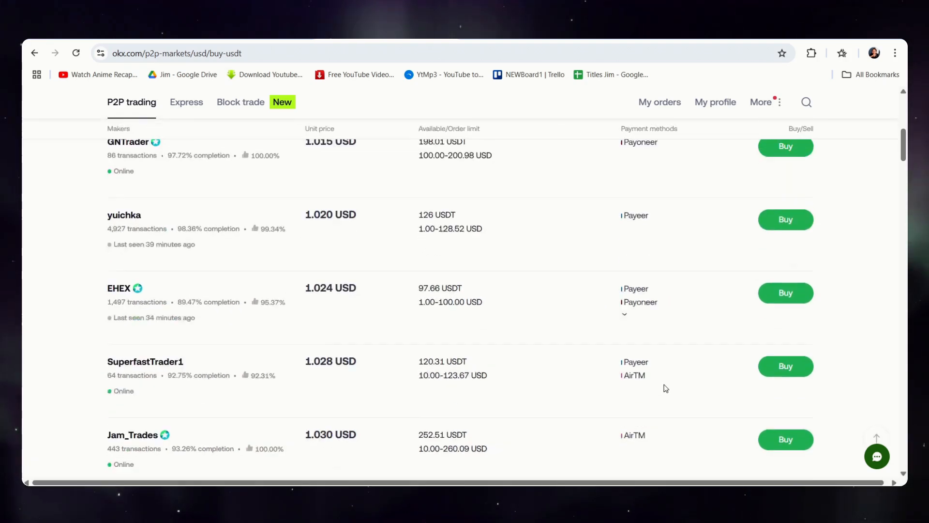
{"action": "scroll", "scroll_direction": "up", "scroll_amount": 3}
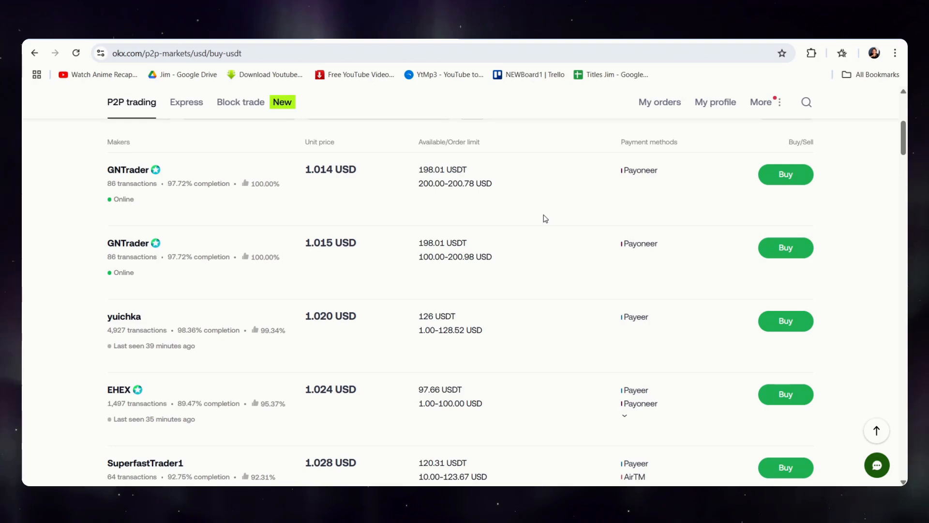
{"action": "scroll", "scroll_direction": "up", "scroll_amount": 3}
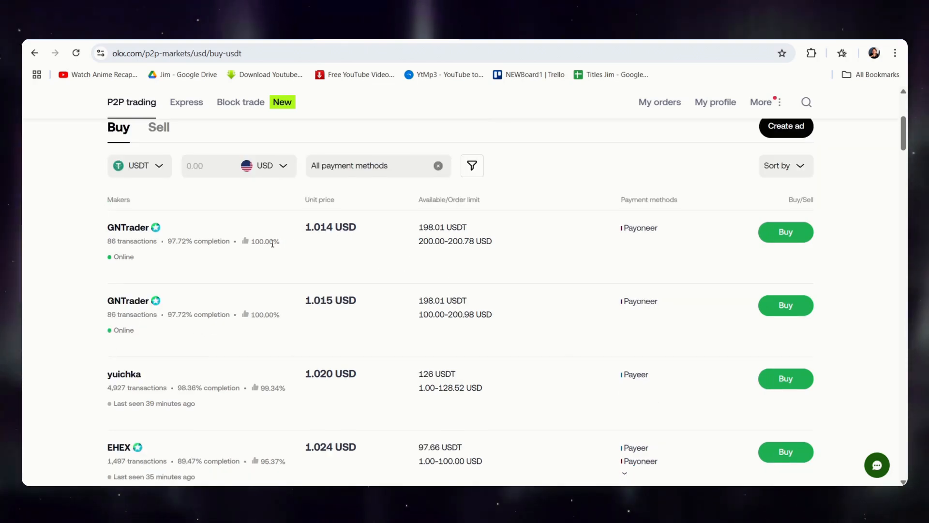
{"action": "mouse_move", "coordinate": [302, 248]}
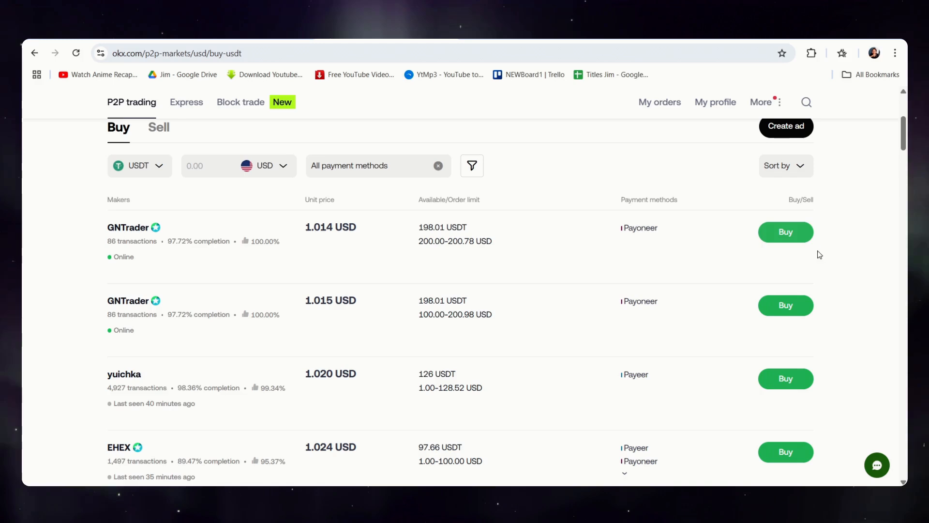
{"action": "mouse_move", "coordinate": [721, 208]}
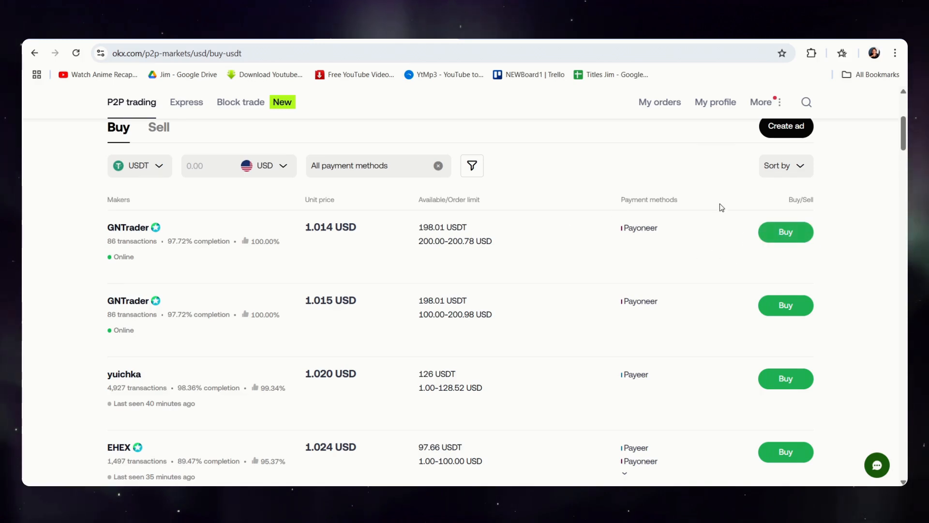
{"action": "mouse_move", "coordinate": [649, 253]}
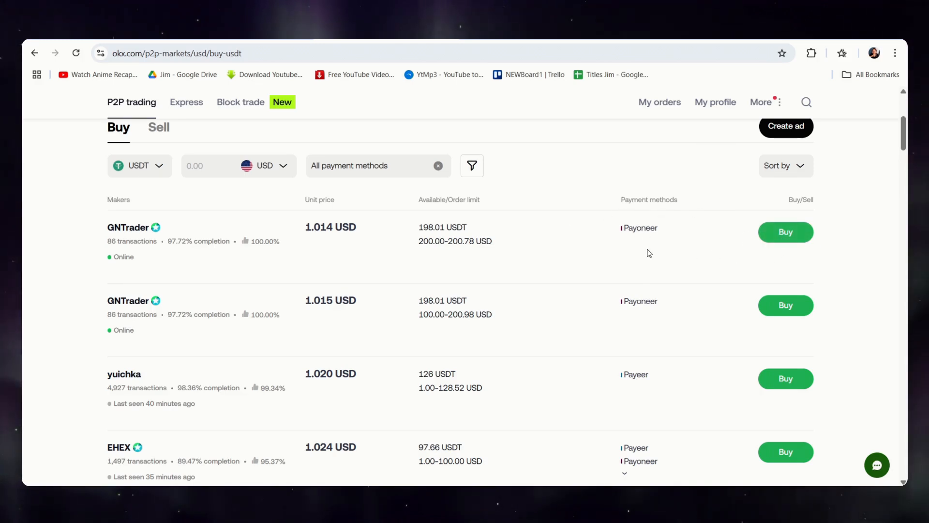
{"action": "mouse_move", "coordinate": [419, 234]}
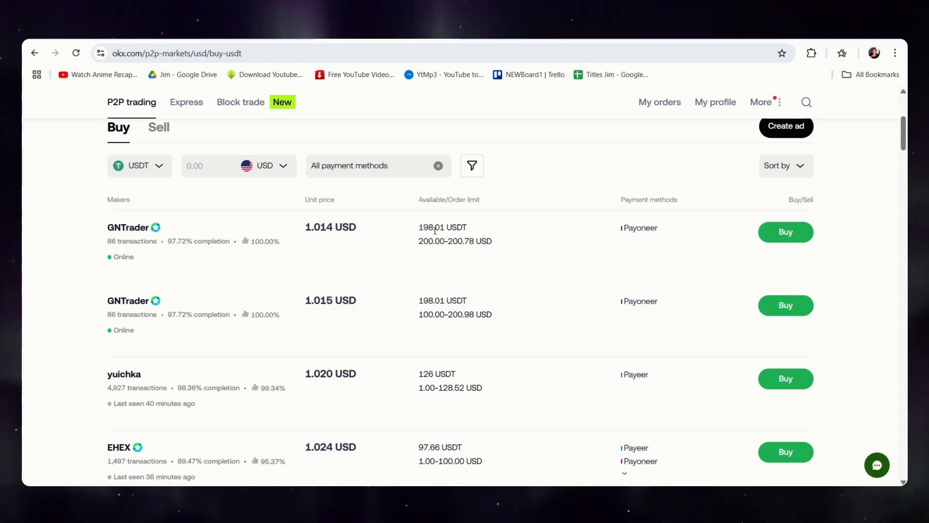
{"action": "double_click", "coordinate": [455, 241]}
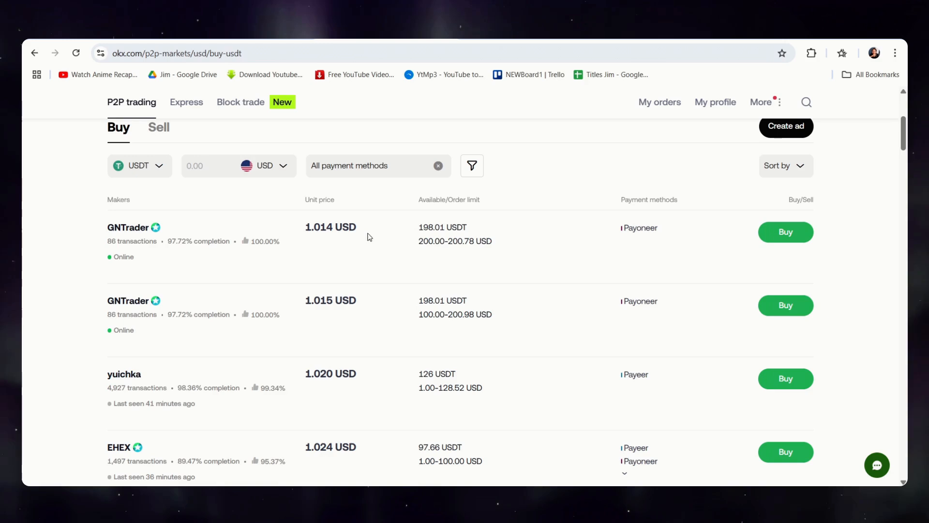
{"action": "double_click", "coordinate": [330, 300]}
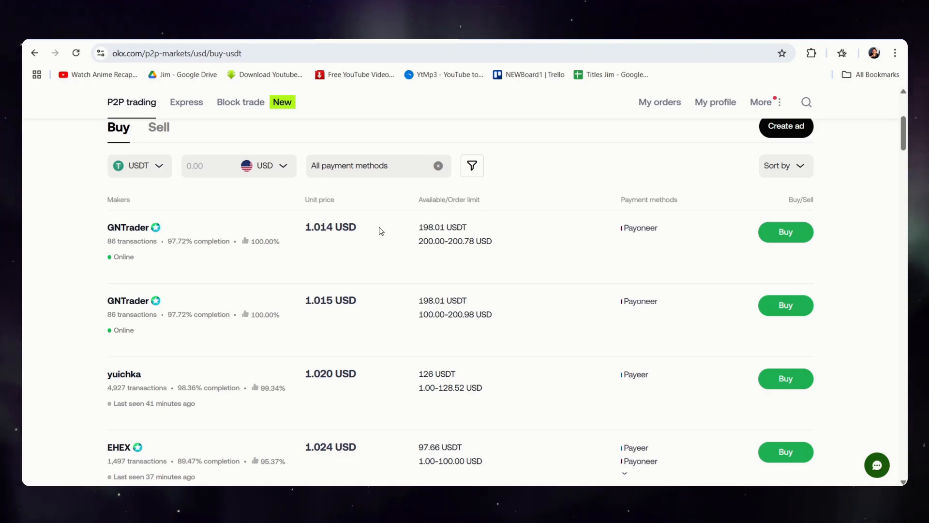
{"action": "mouse_move", "coordinate": [550, 258]}
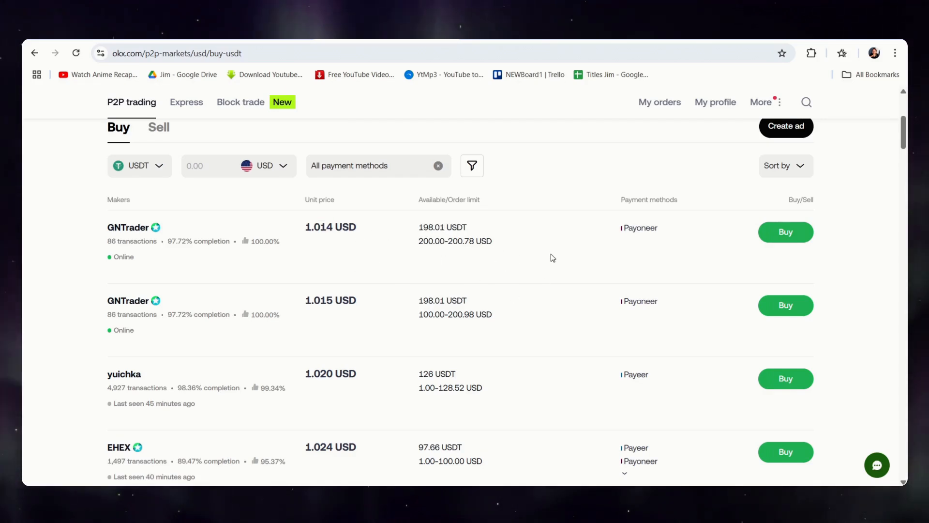
{"action": "mouse_move", "coordinate": [607, 264]}
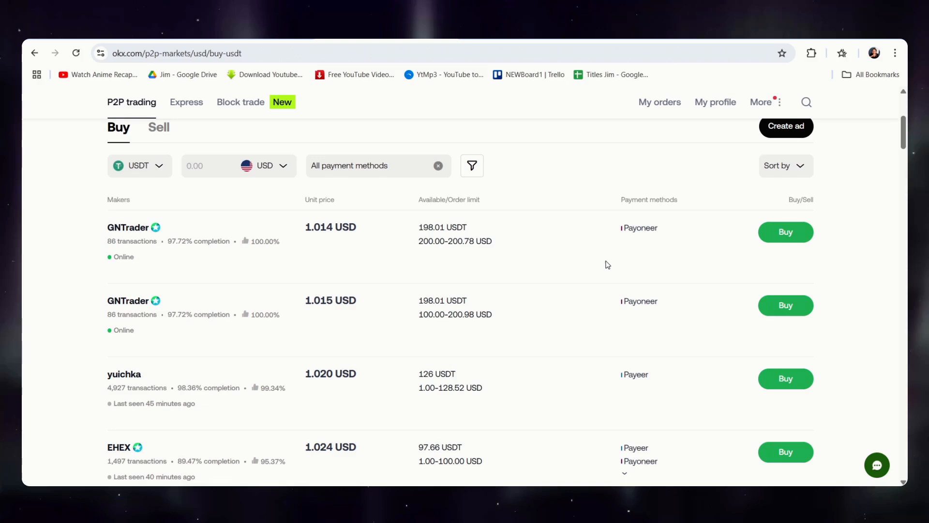
{"action": "mouse_move", "coordinate": [650, 296]}
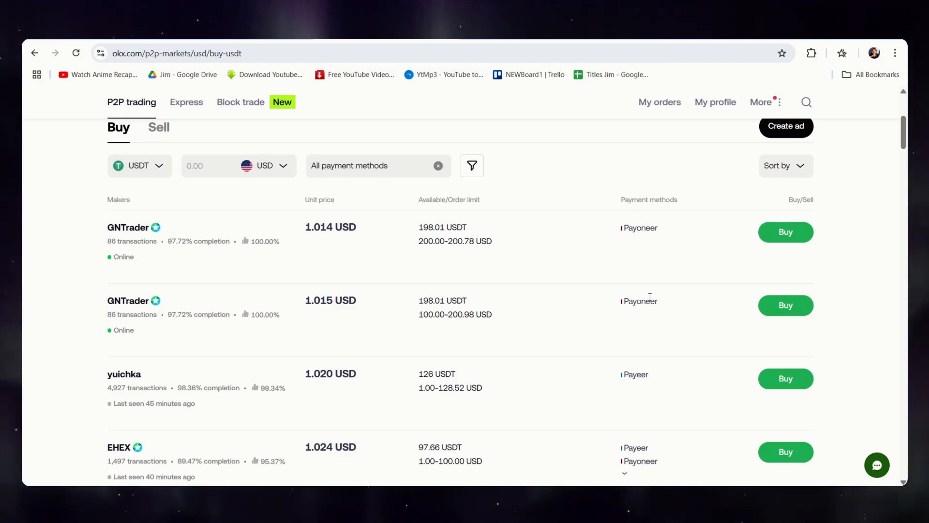
{"action": "mouse_move", "coordinate": [628, 276]}
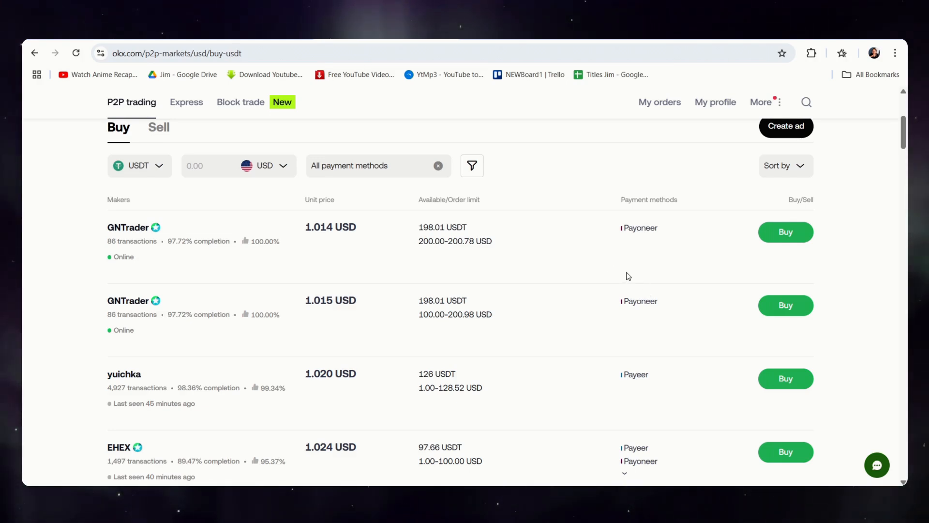
{"action": "mouse_move", "coordinate": [712, 286]}
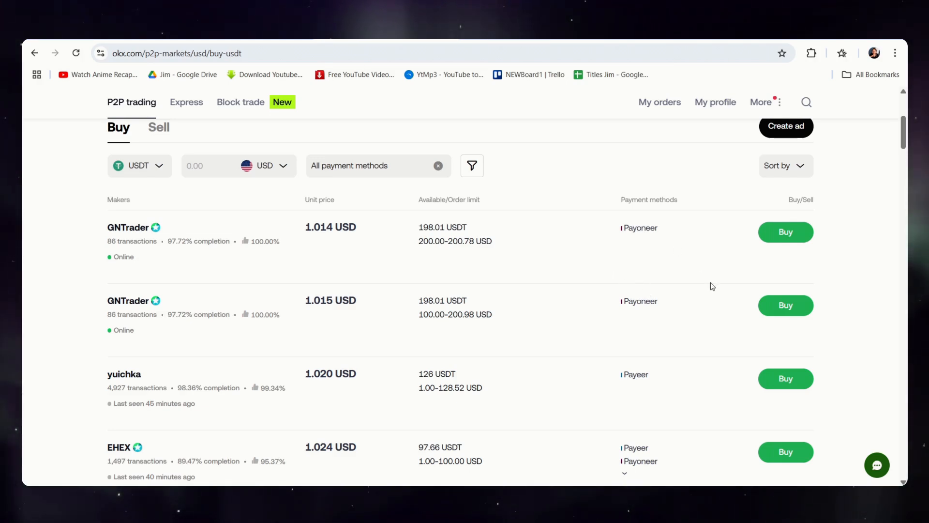